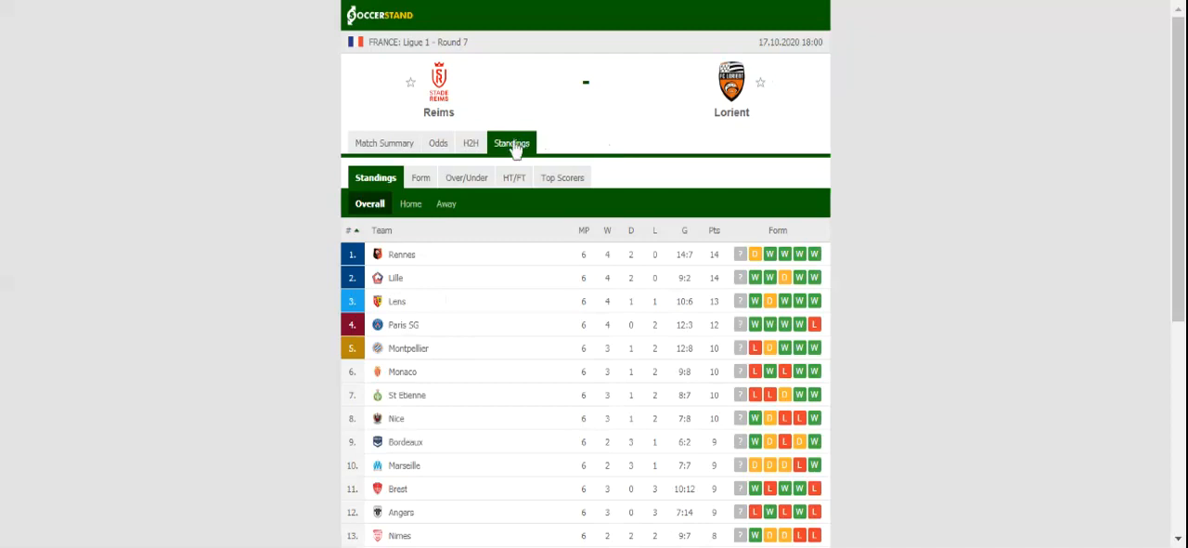
Switch the Reims vs Lorient match page to its H2H head-to-head results.
click(471, 142)
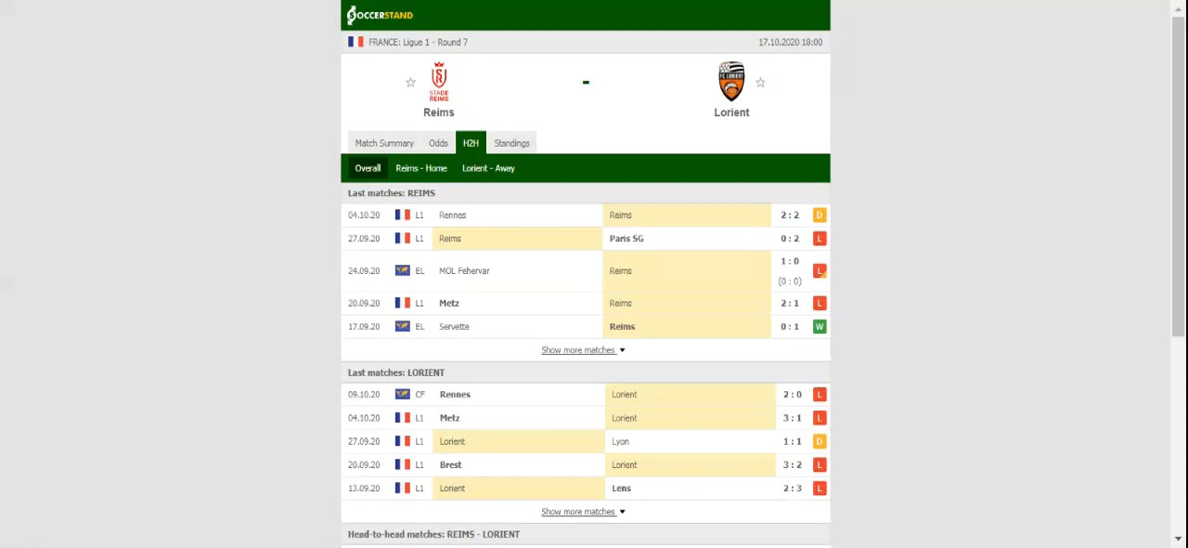
Open the Odds section for the Reims vs Lorient match.
click(438, 142)
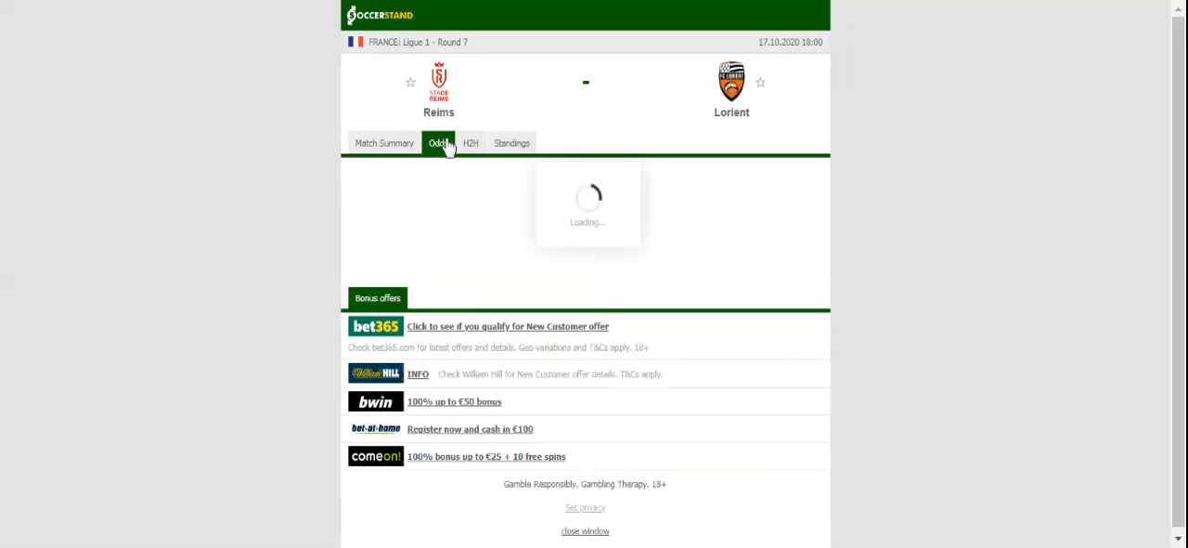
Load the full-time 1X2 odds table with prices from seven bookmakers.
click(438, 142)
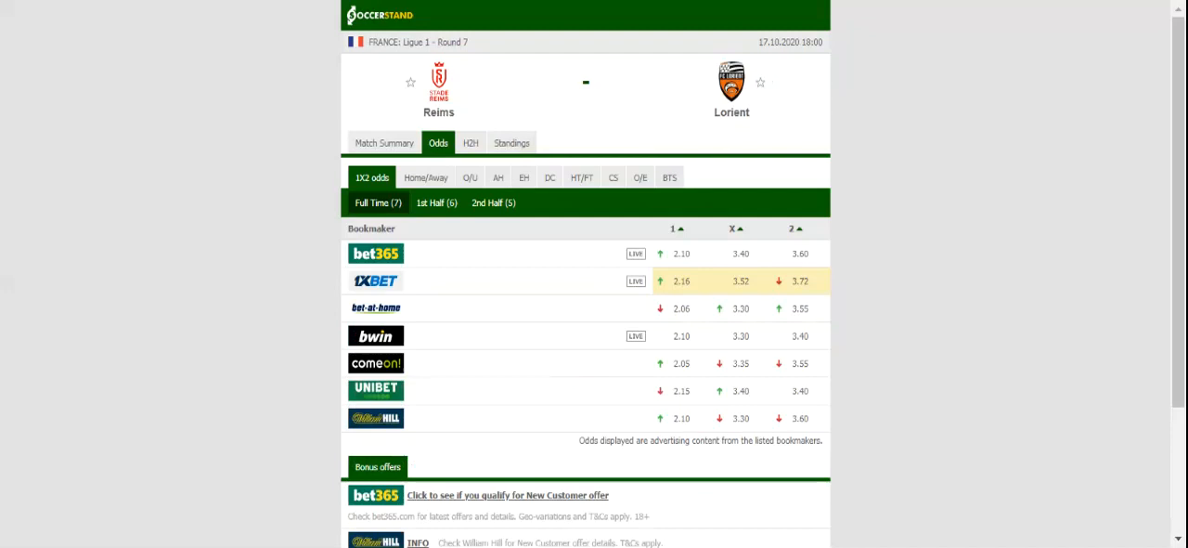
mouse_move(530, 104)
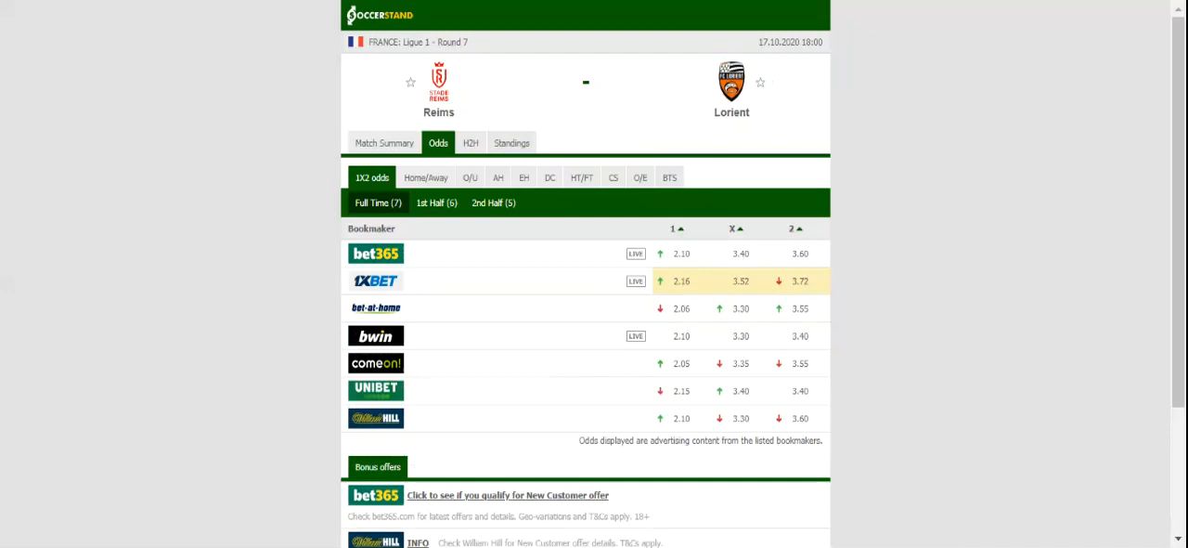
mouse_move(456, 59)
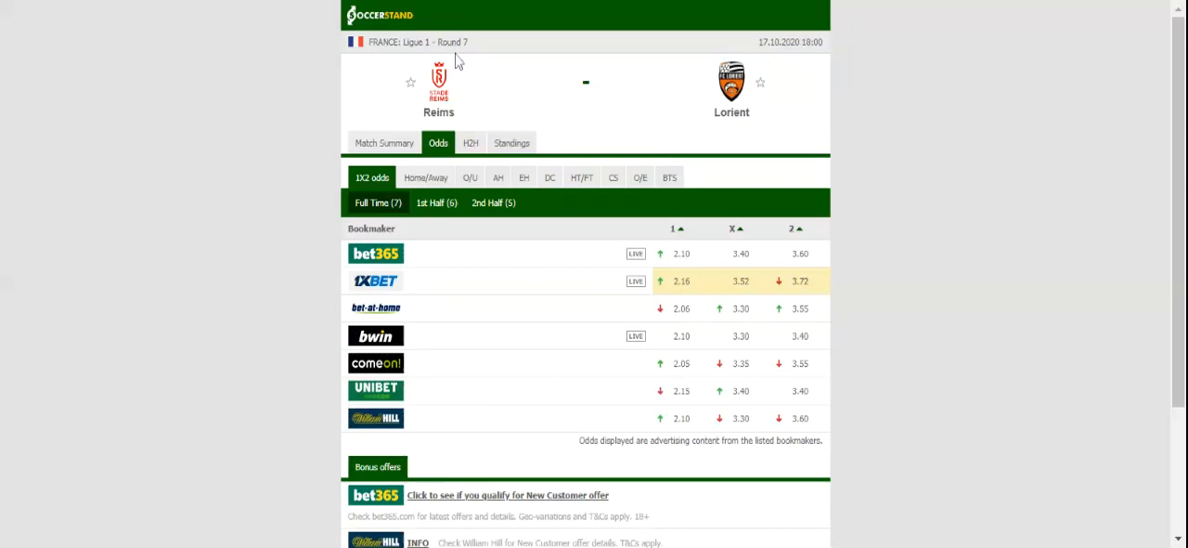